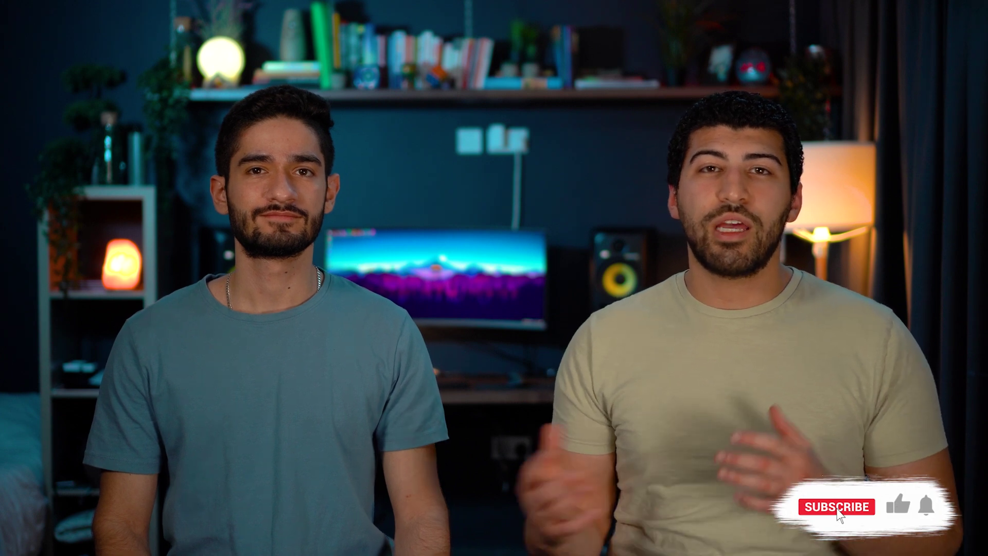
left_click(837, 507)
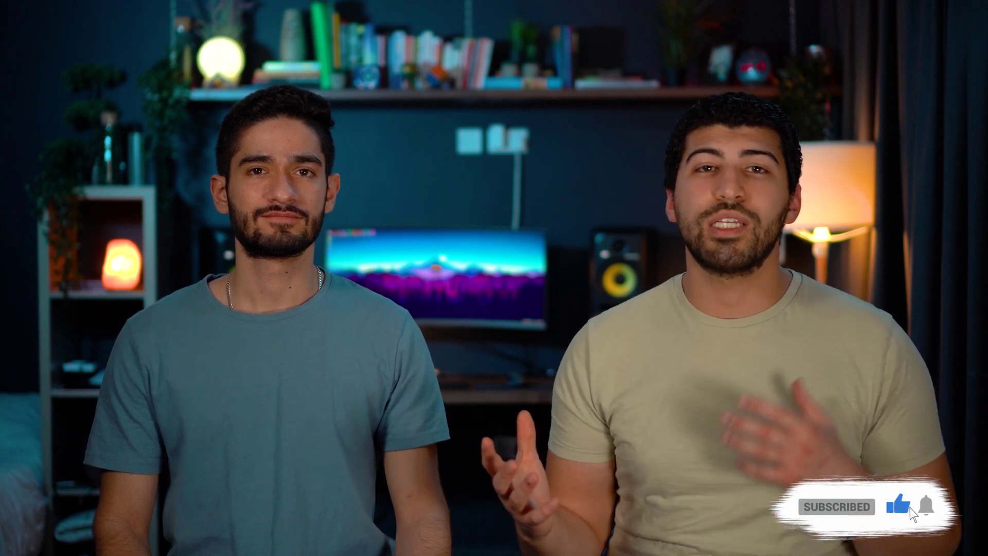